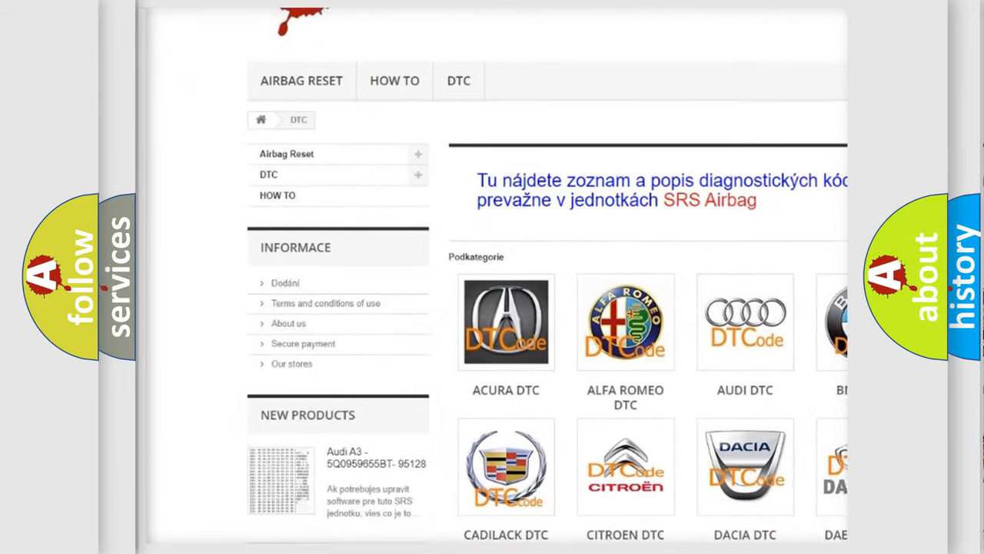
{"action": "scroll", "scroll_direction": "down", "scroll_amount": 3}
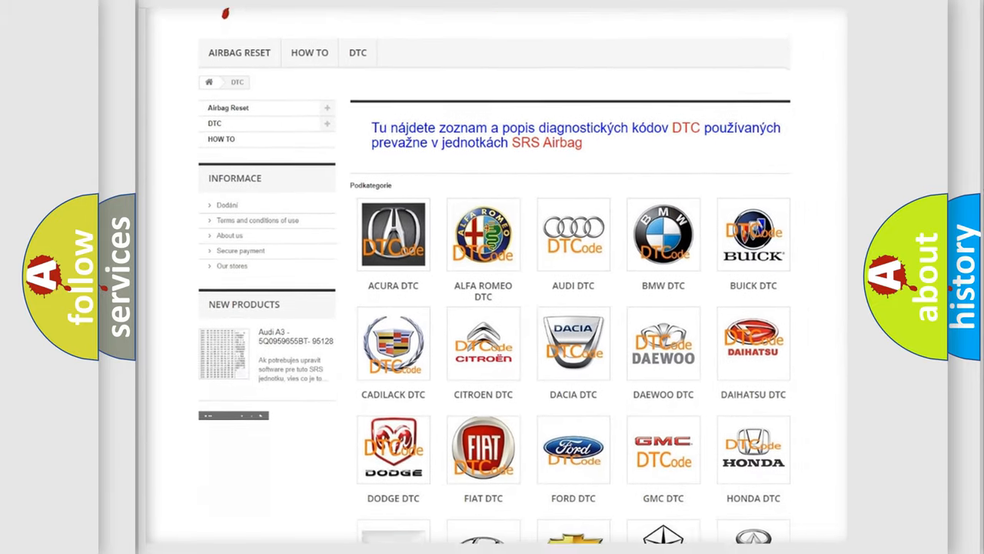
{"action": "scroll", "scroll_direction": "down", "scroll_amount": 3}
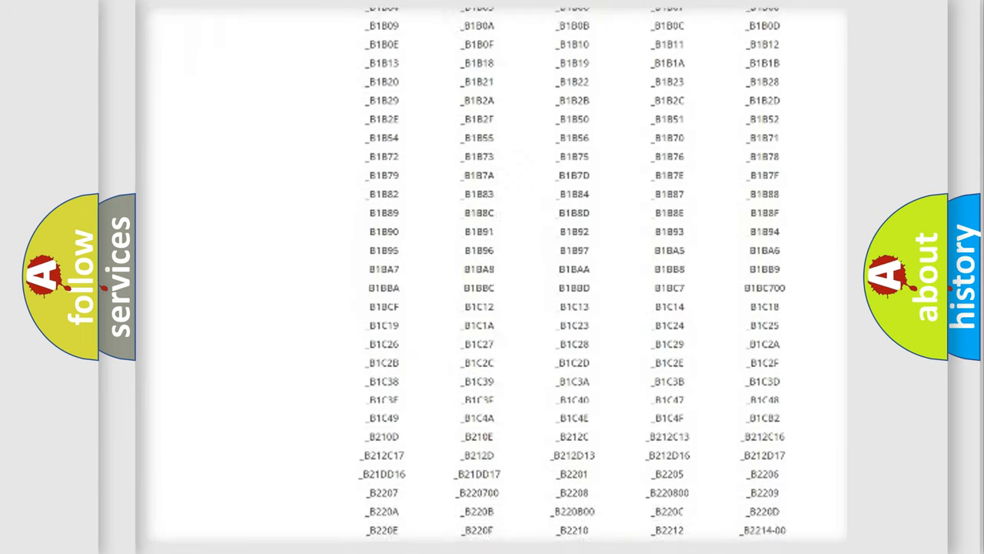
{"action": "scroll", "scroll_direction": "down", "scroll_amount": 3}
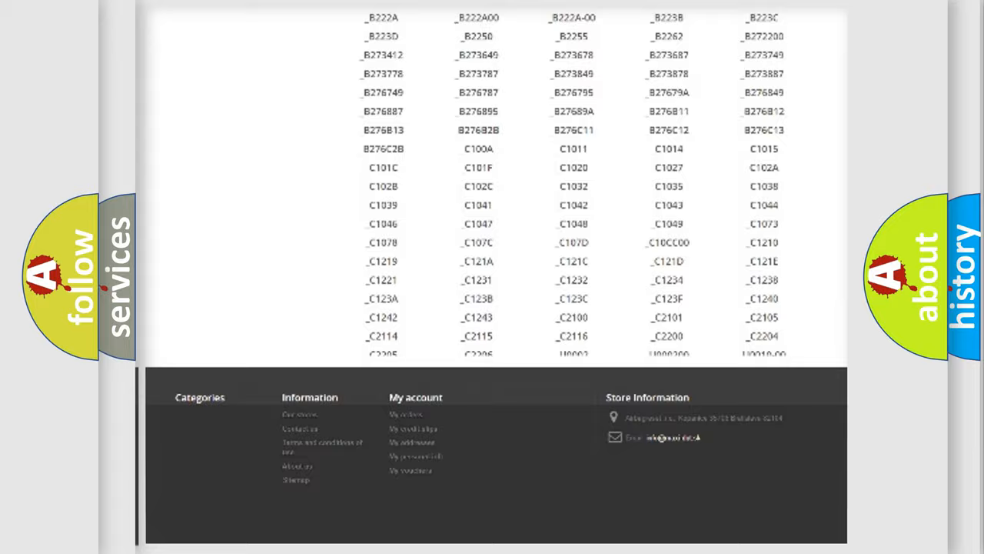